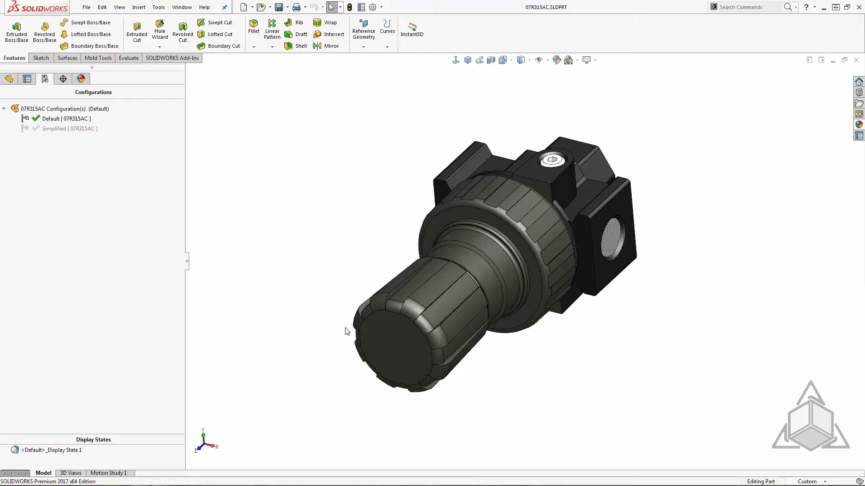
pyautogui.moveTo(342, 333)
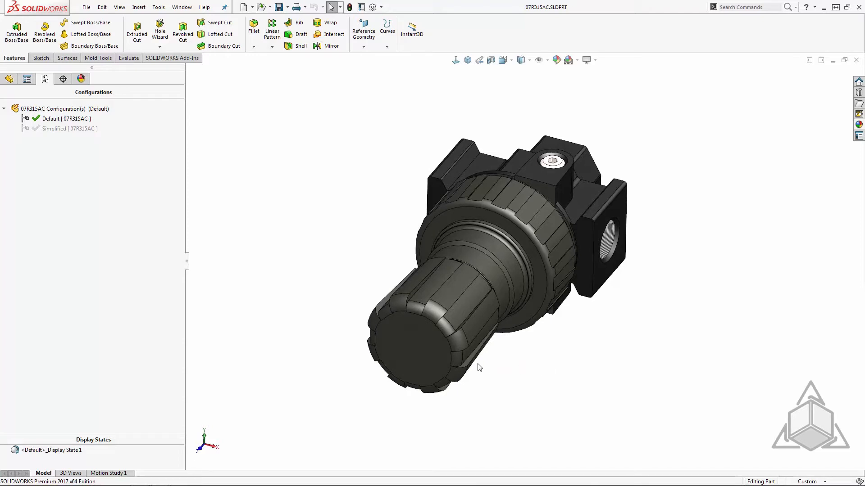
pyautogui.moveTo(473, 370)
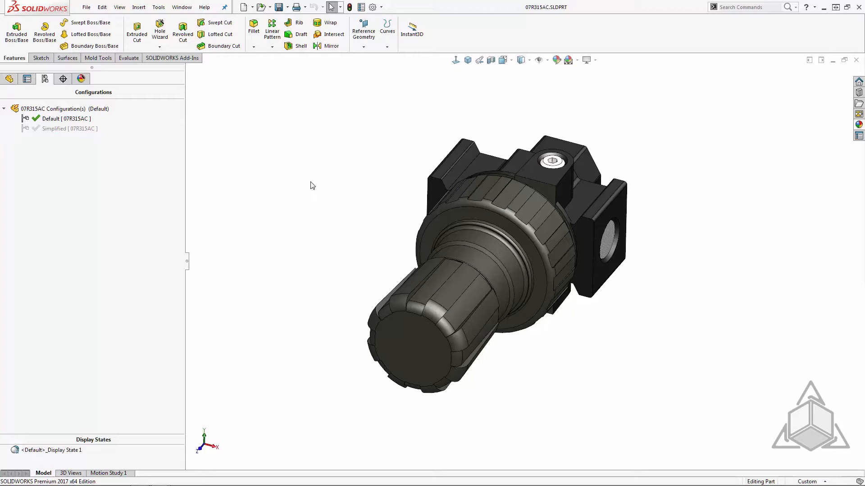
# - Switch to the empty assembly Assem2 and begin inserting components into it
pyautogui.click(181, 7)
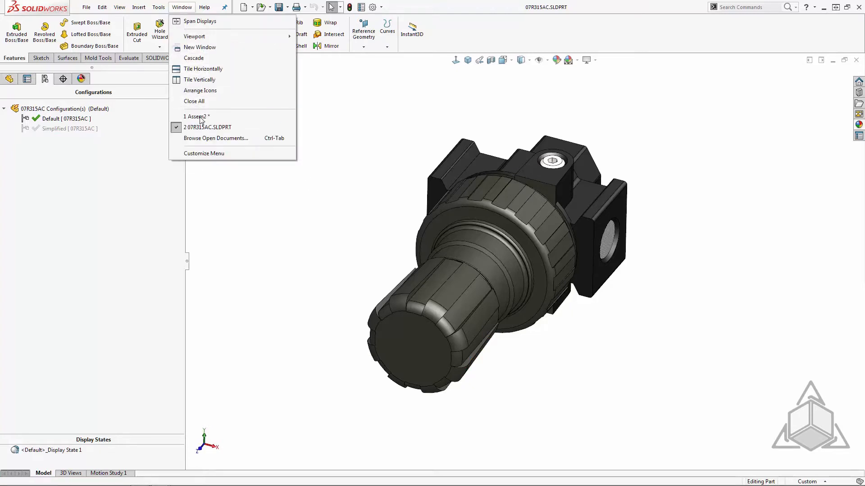
pyautogui.click(197, 116)
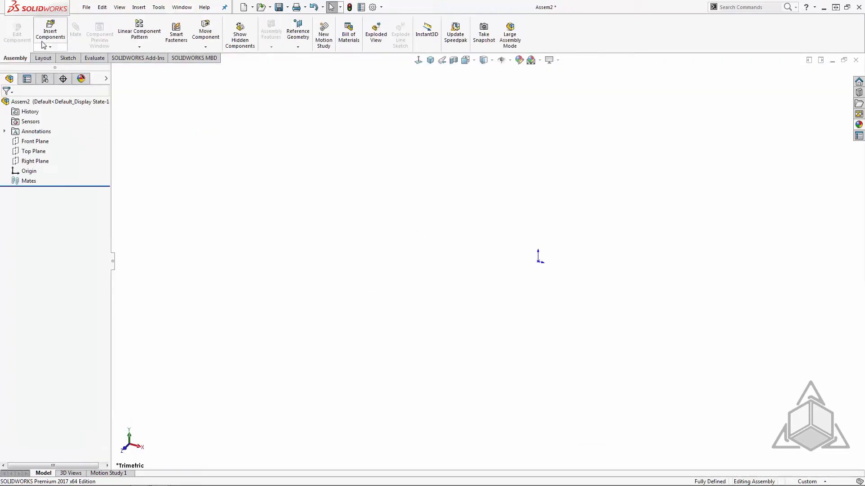
pyautogui.click(50, 32)
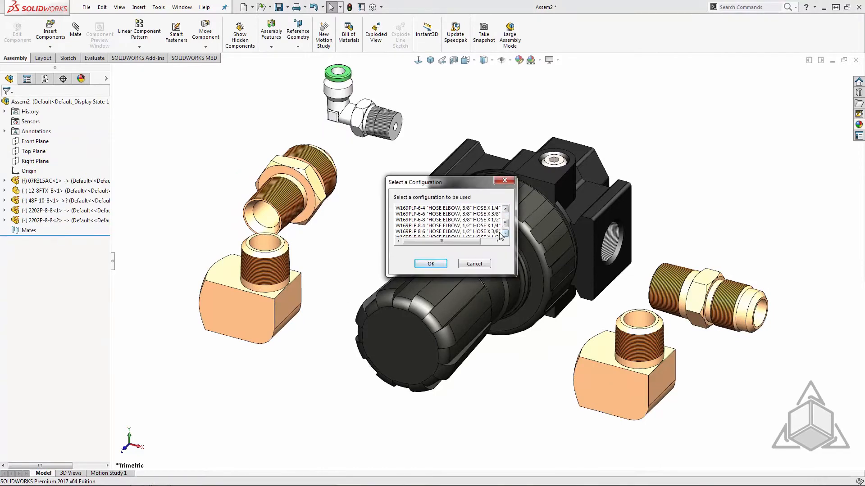
# - Place the 07R315AC regulator with its fittings and a configured PUSH-LOK hose elbow on its ports
pyautogui.click(430, 264)
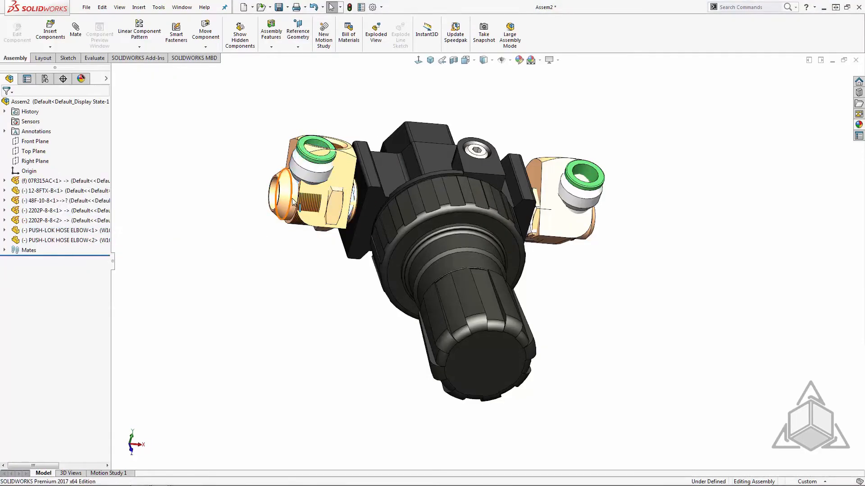
pyautogui.click(319, 182)
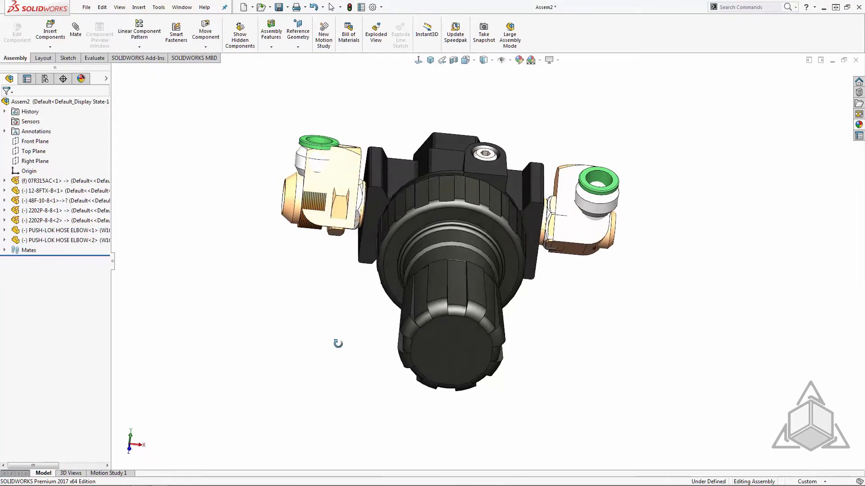
pyautogui.moveTo(338, 343); pyautogui.dragTo(322, 349)
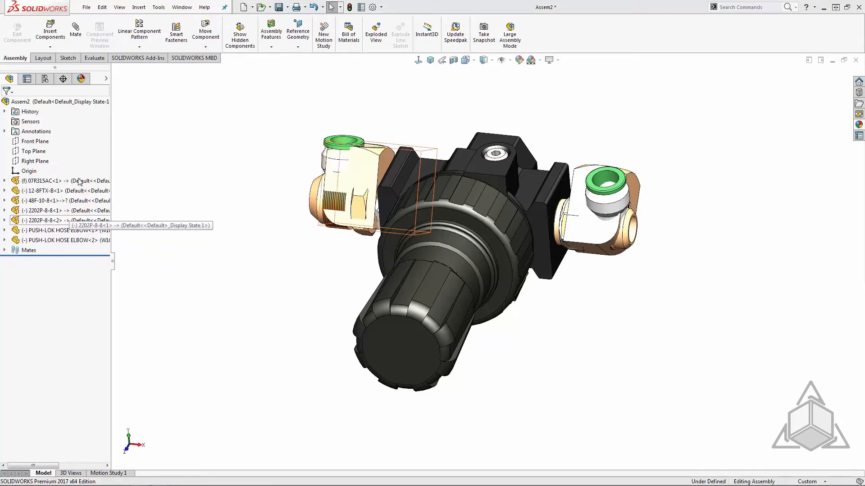
# - Define 07R315AC as a smart component bundling the fittings and both hose elbows via Make Smart Component
pyautogui.click(63, 181)
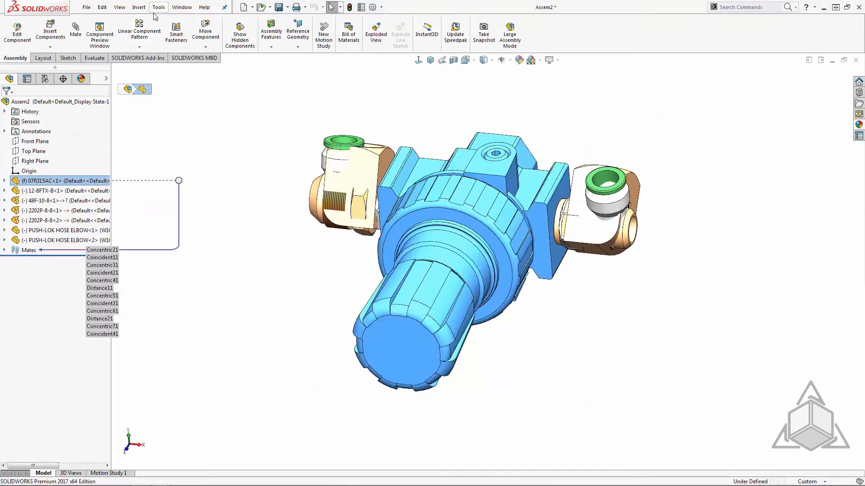
pyautogui.click(158, 6)
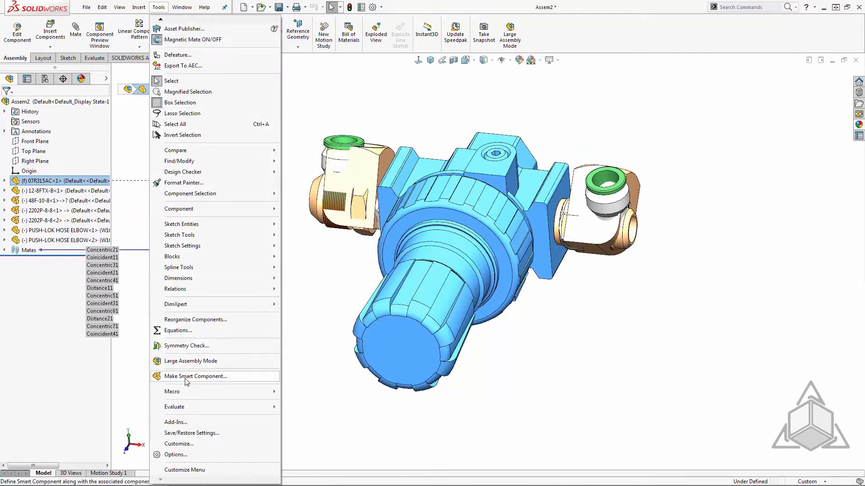
pyautogui.moveTo(237, 380)
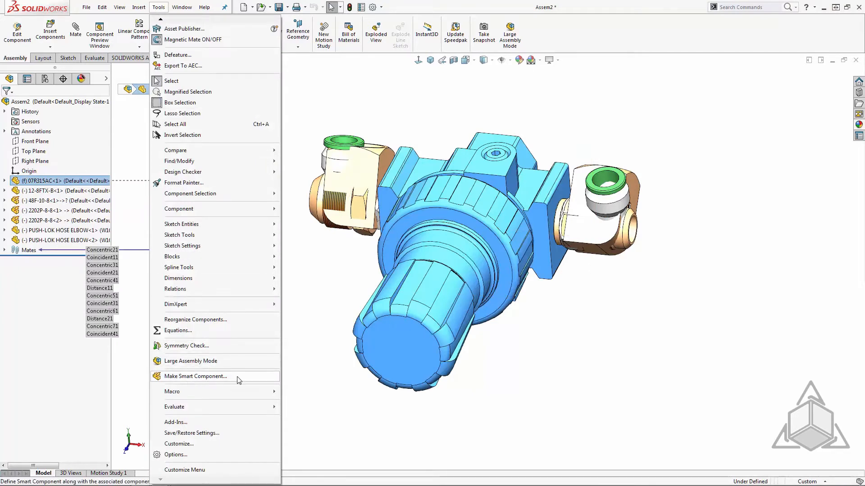
pyautogui.click(195, 376)
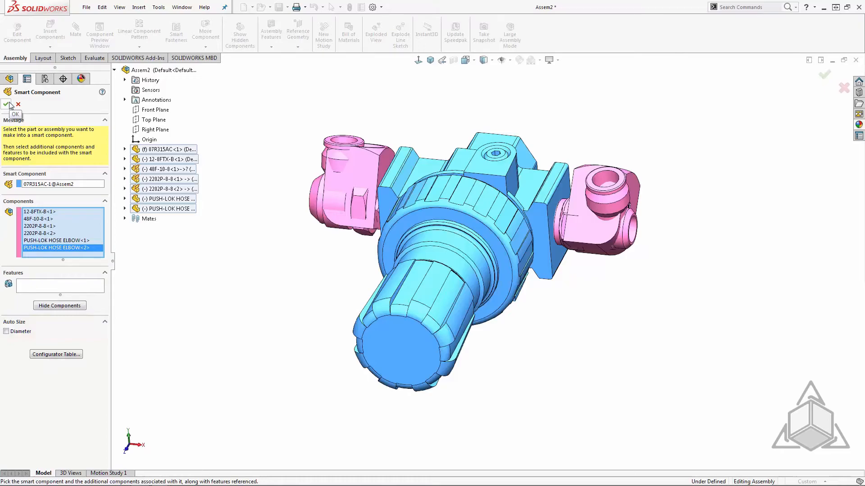
pyautogui.click(8, 105)
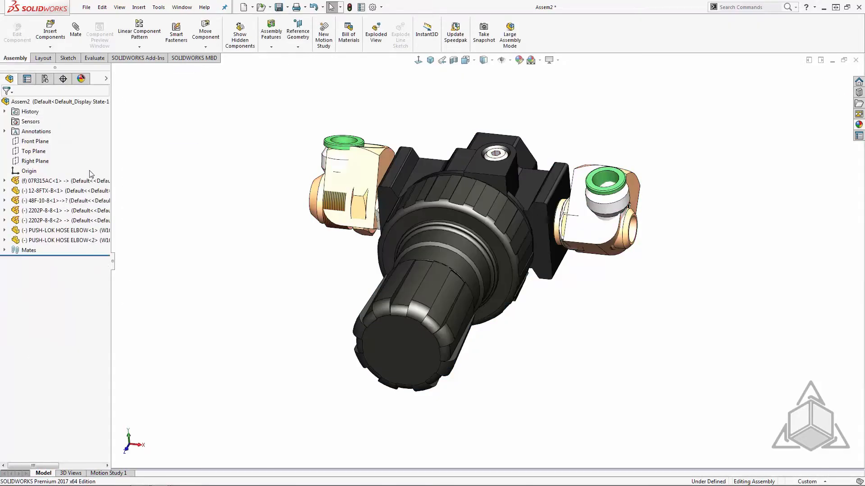
pyautogui.moveTo(55, 181)
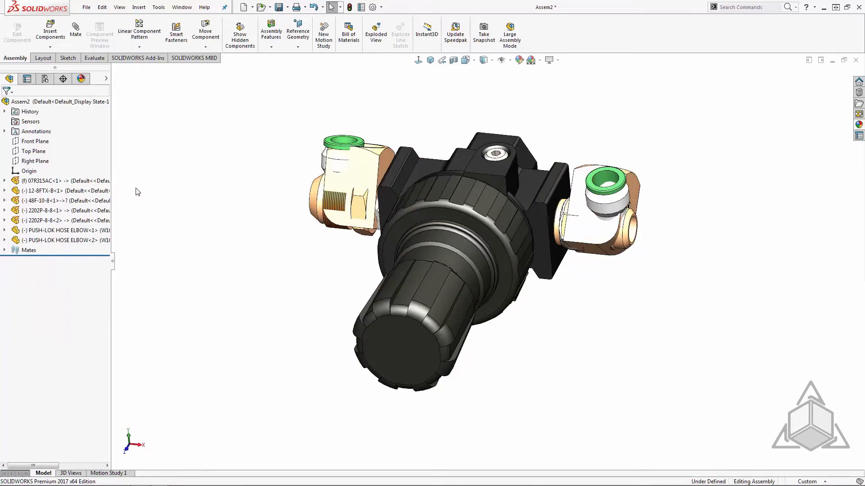
pyautogui.moveTo(123, 189)
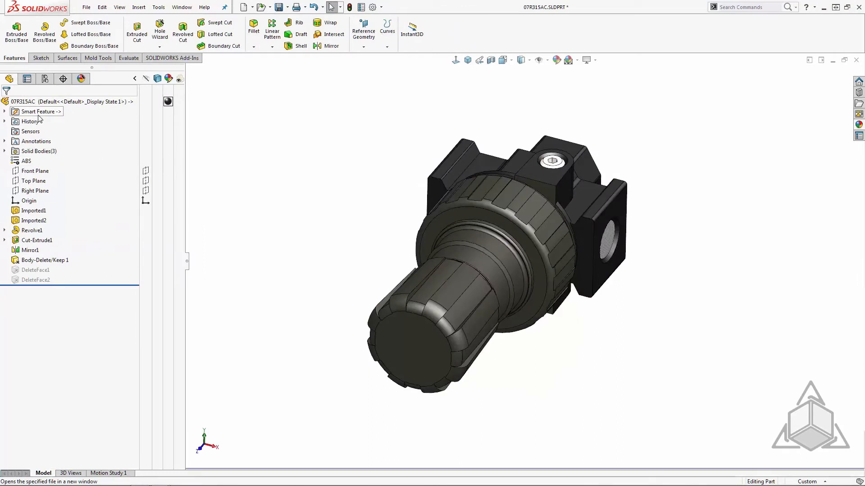
pyautogui.moveTo(35, 119)
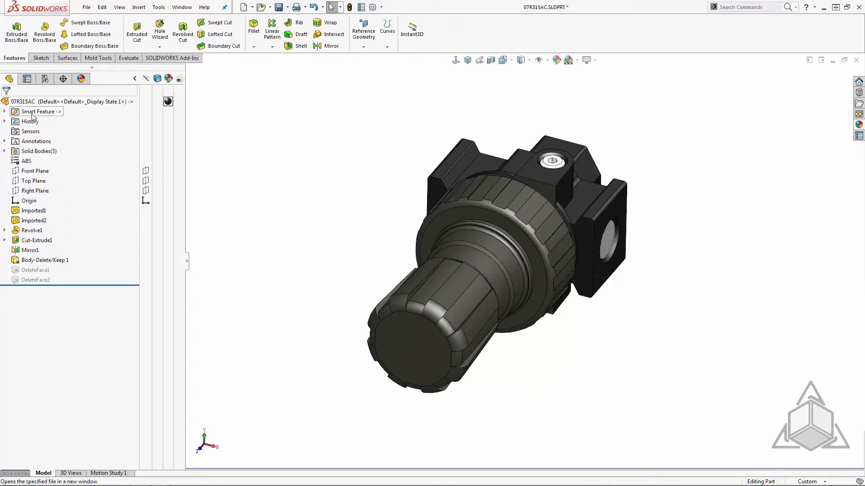
# - Expand the Smart Feature to list its six components, then bring up the File menu
pyautogui.click(5, 111)
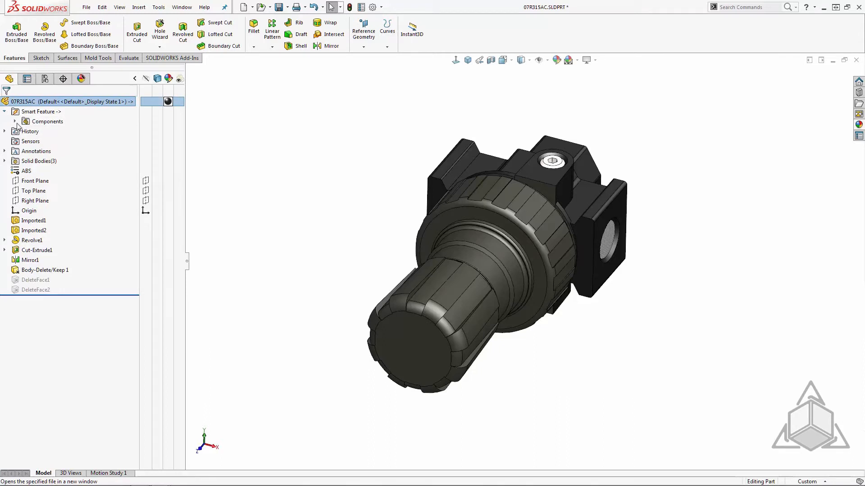
pyautogui.click(11, 122)
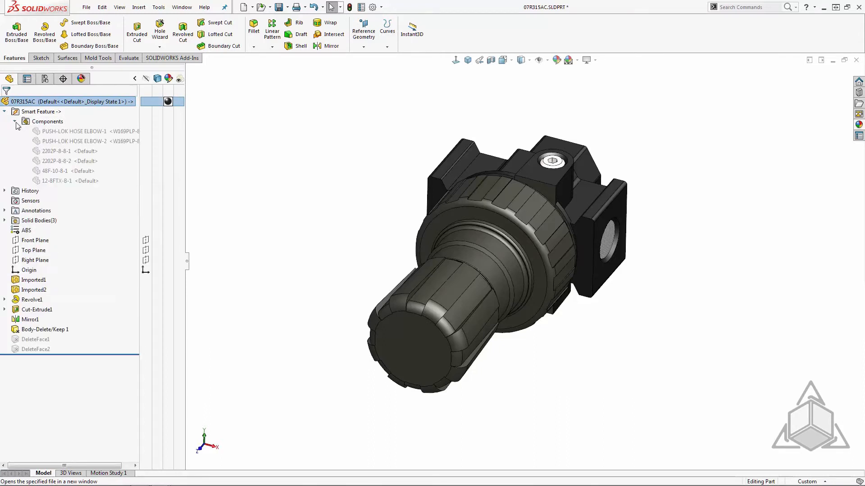
pyautogui.click(87, 6)
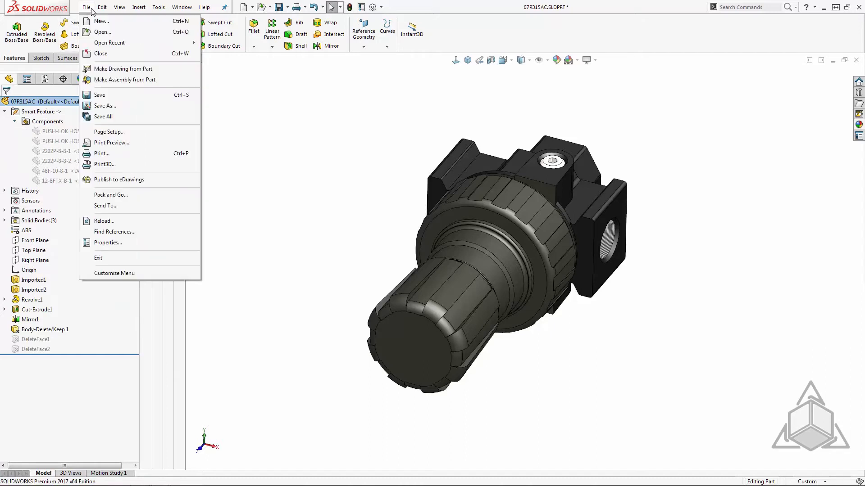
pyautogui.moveTo(115, 232)
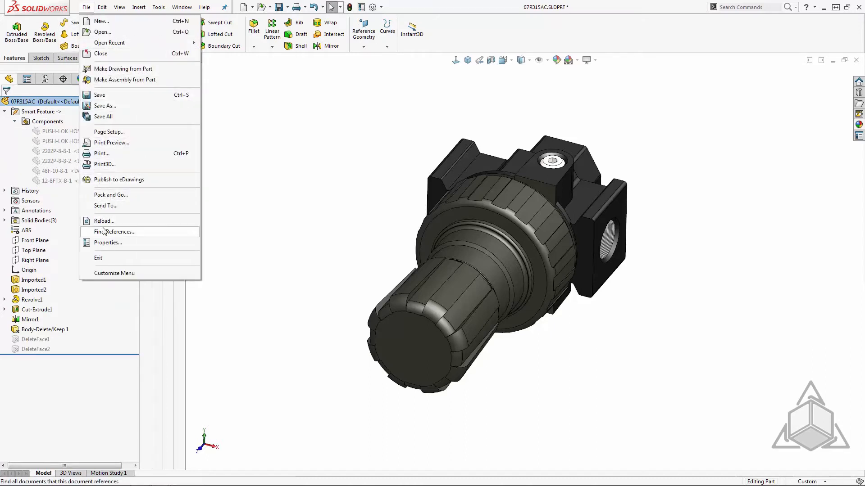
# - Review the 07R315AC part's referenced fitting and hose elbow files in Find References, then close it
pyautogui.click(115, 232)
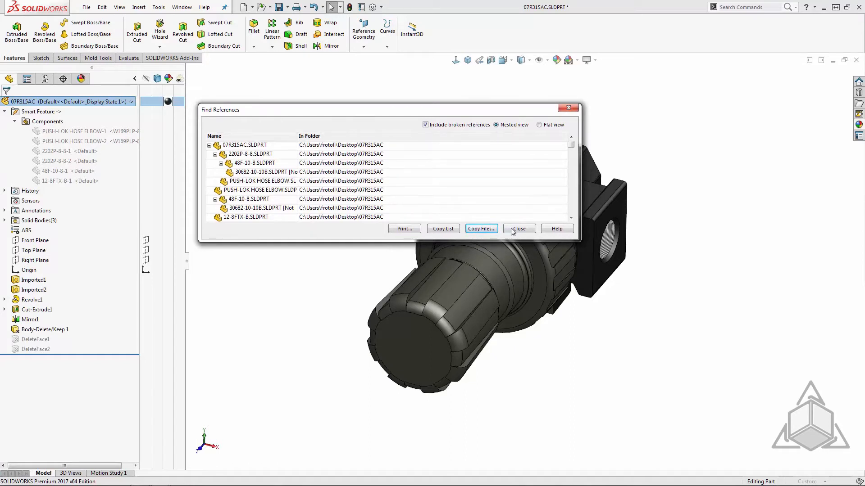
pyautogui.click(518, 228)
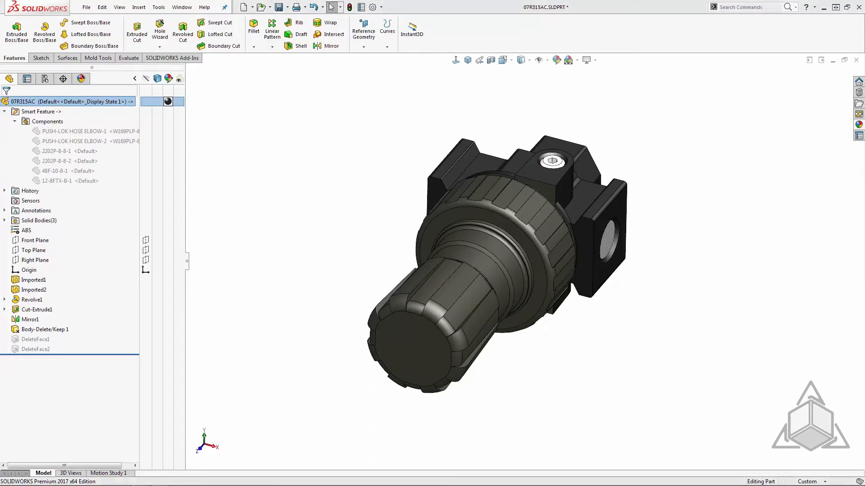
# - Save the 07R315AC part together with its modified hose elbow via Save All
pyautogui.click(278, 7)
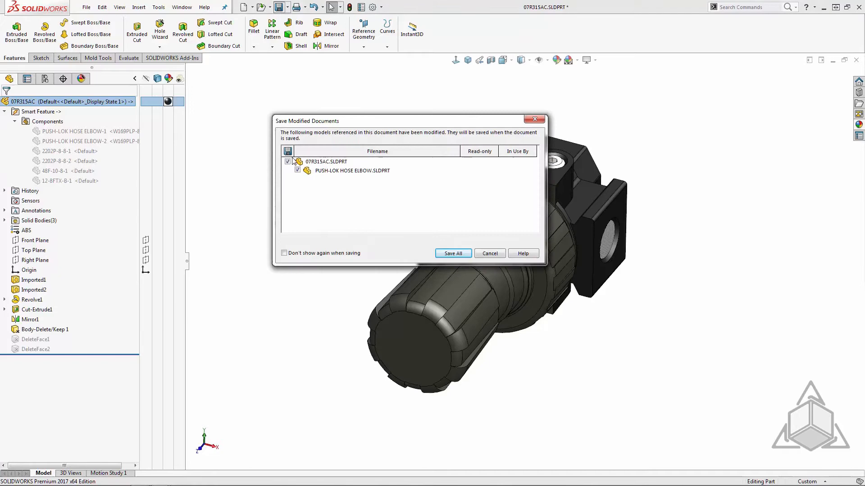
pyautogui.click(452, 253)
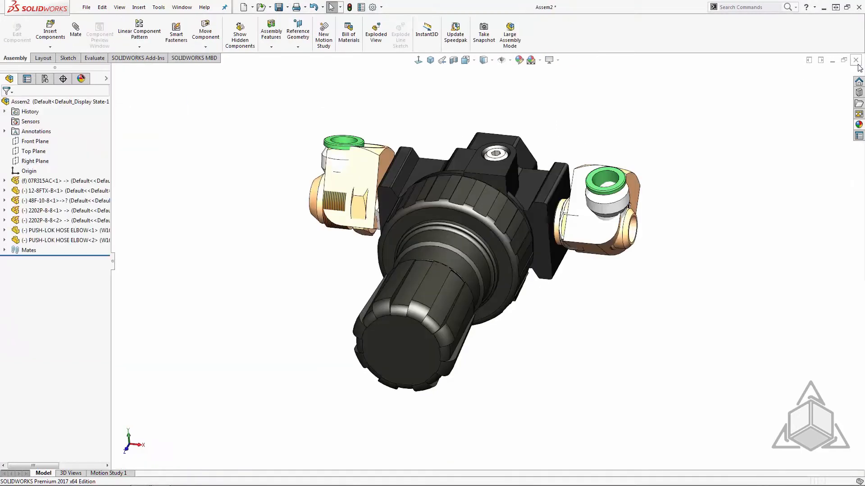
# - Close the Assem2 assembly, discarding its unsaved changes
pyautogui.click(857, 60)
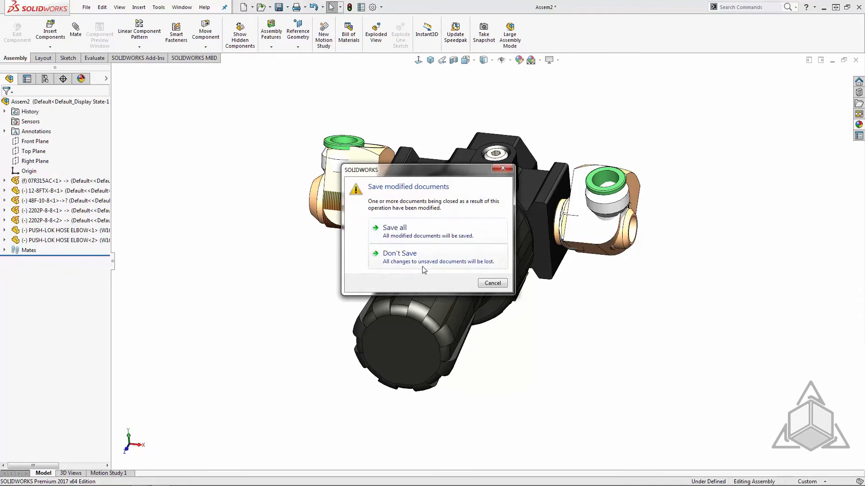
pyautogui.click(399, 257)
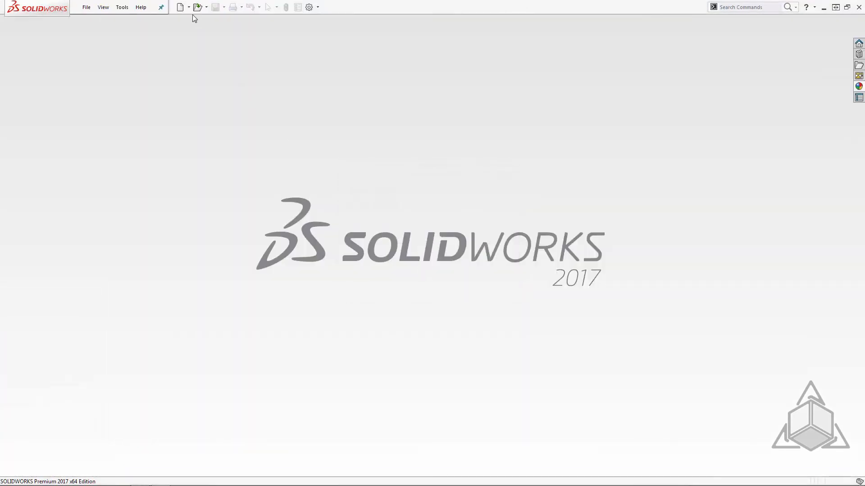
# - Create a new assembly and insert 07R315AC in its Default configuration
pyautogui.click(180, 6)
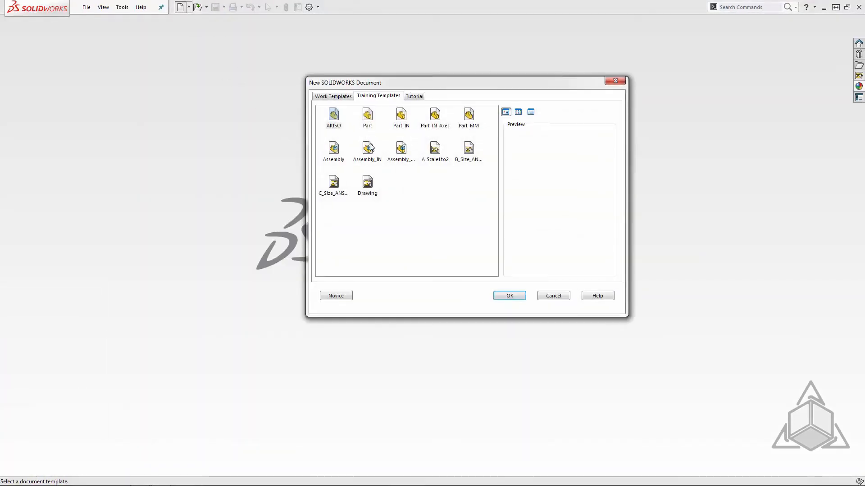
pyautogui.click(508, 296)
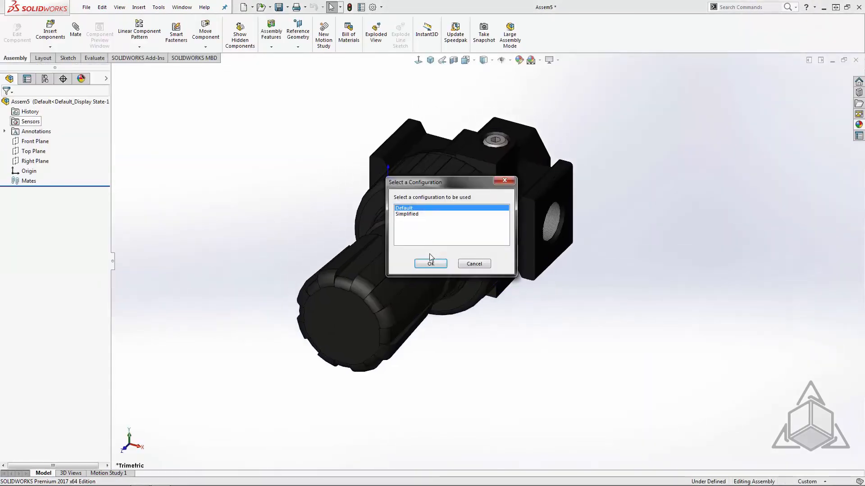
pyautogui.click(431, 264)
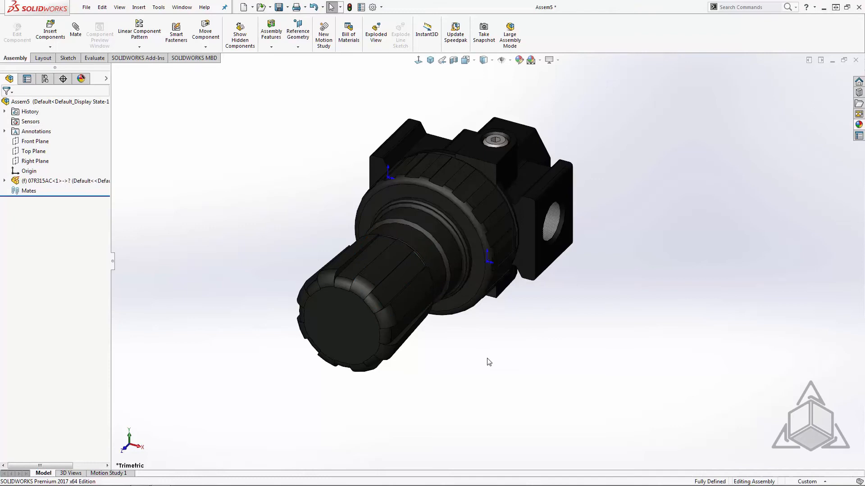
pyautogui.moveTo(191, 254)
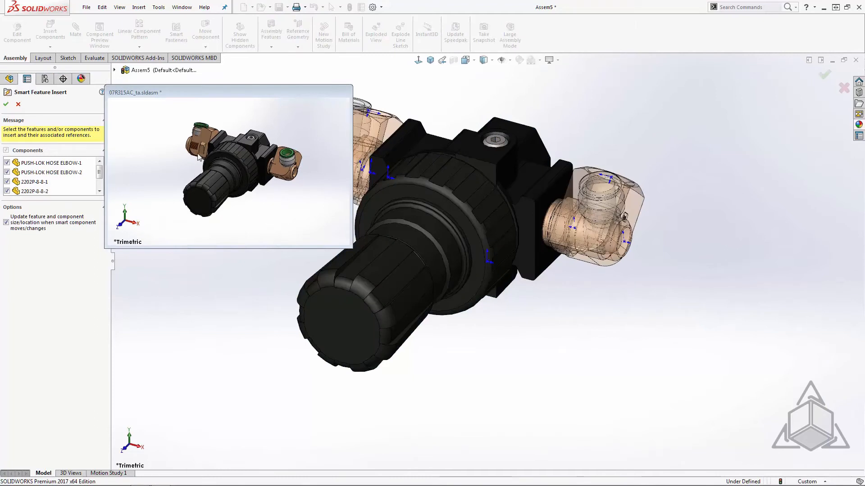
pyautogui.moveTo(109, 165)
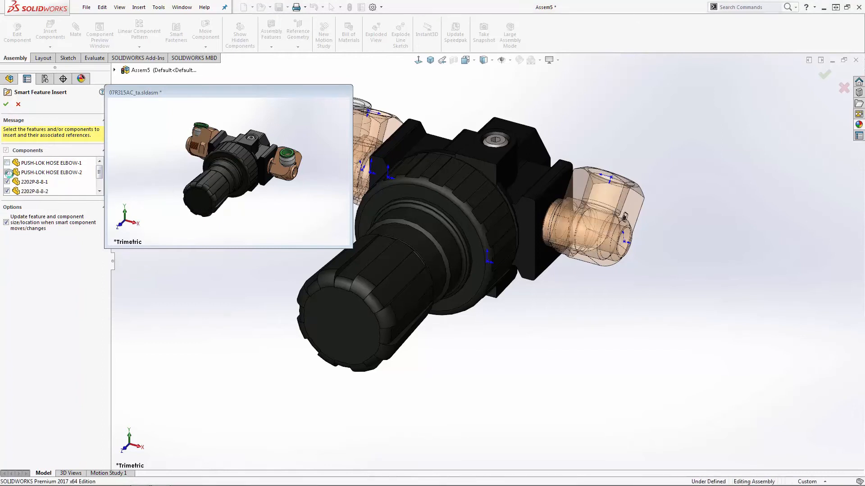
# - Insert the regulator's smart components with only the 2202P-8-8 and 12-8FTX-8 fittings kept
pyautogui.click(34, 181)
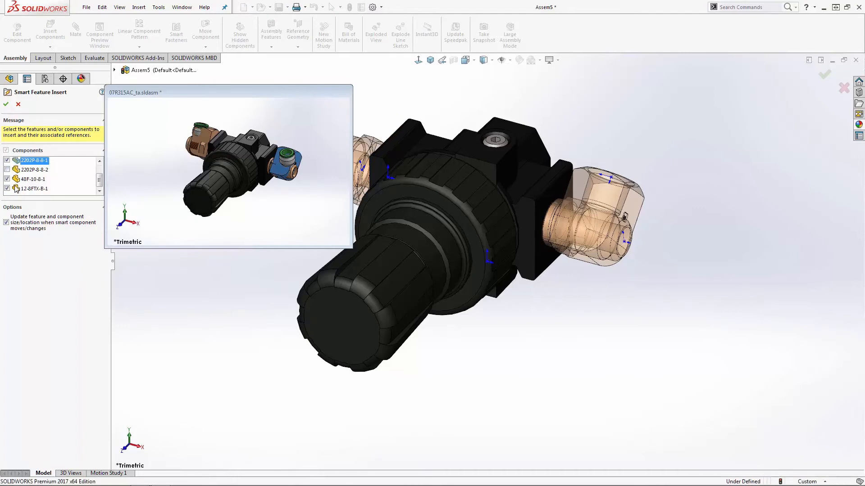
pyautogui.click(33, 189)
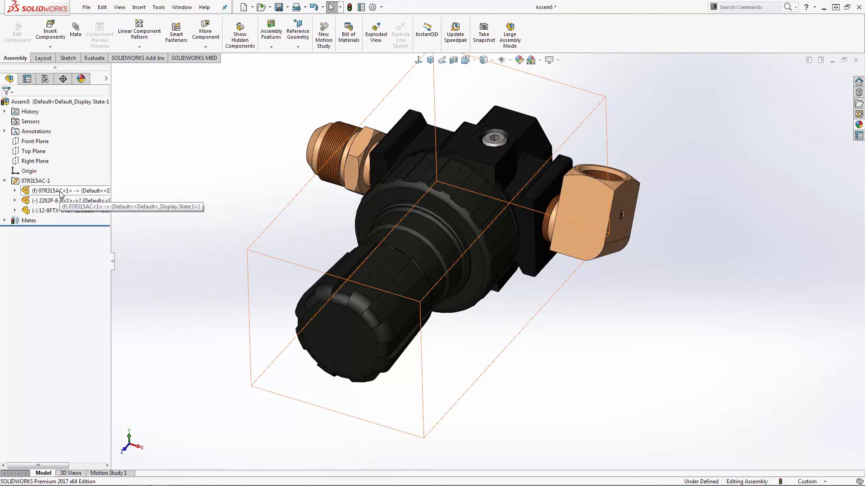
# - Insert the 2202P-8-8 fitting's smart features, attaching a push-lok hose elbow to its face
pyautogui.click(61, 200)
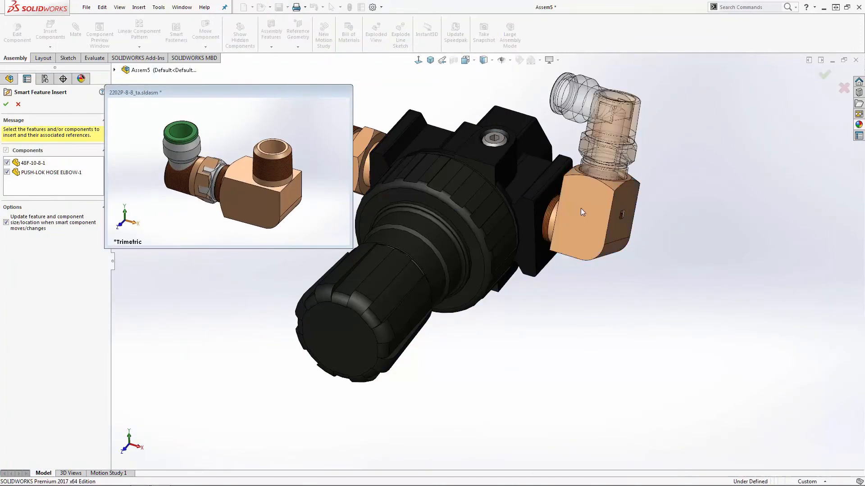
pyautogui.click(30, 163)
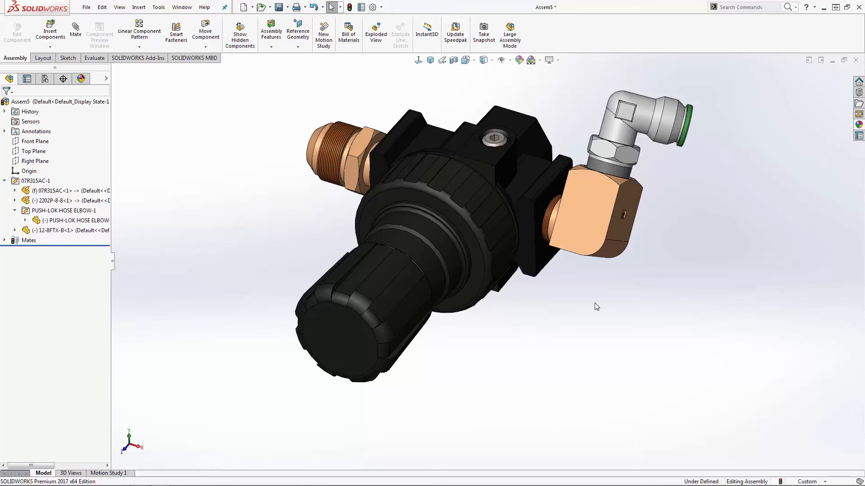
pyautogui.moveTo(523, 360)
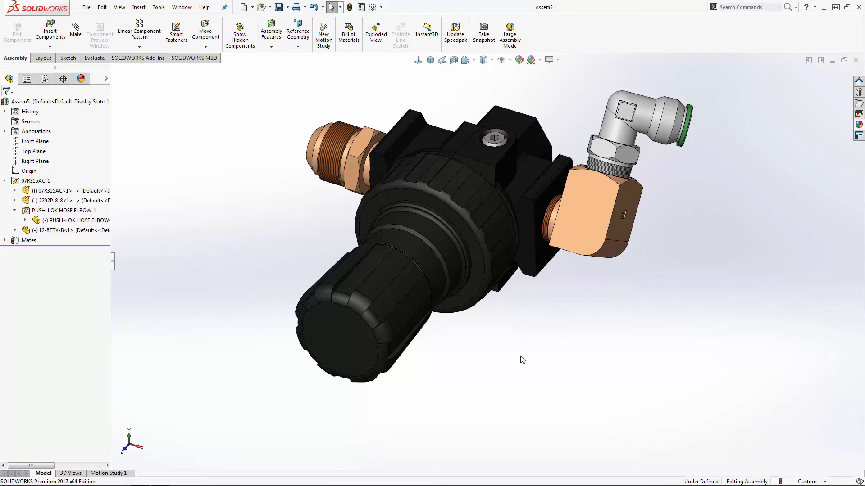
pyautogui.moveTo(424, 382)
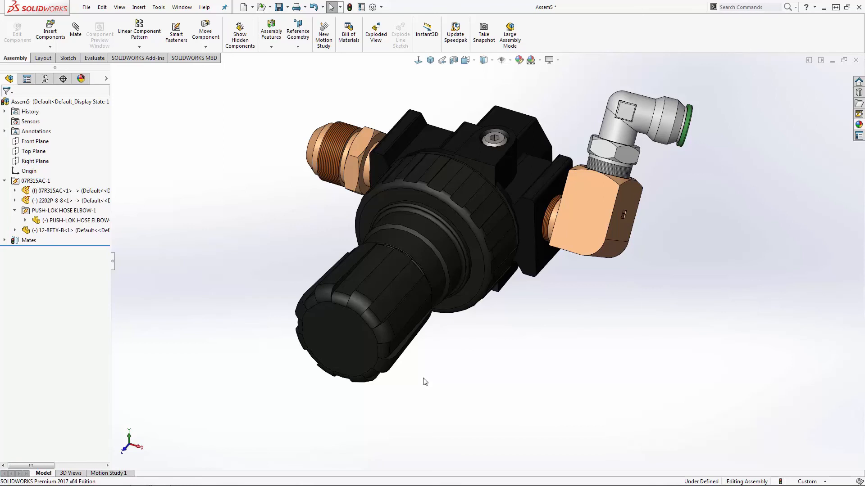